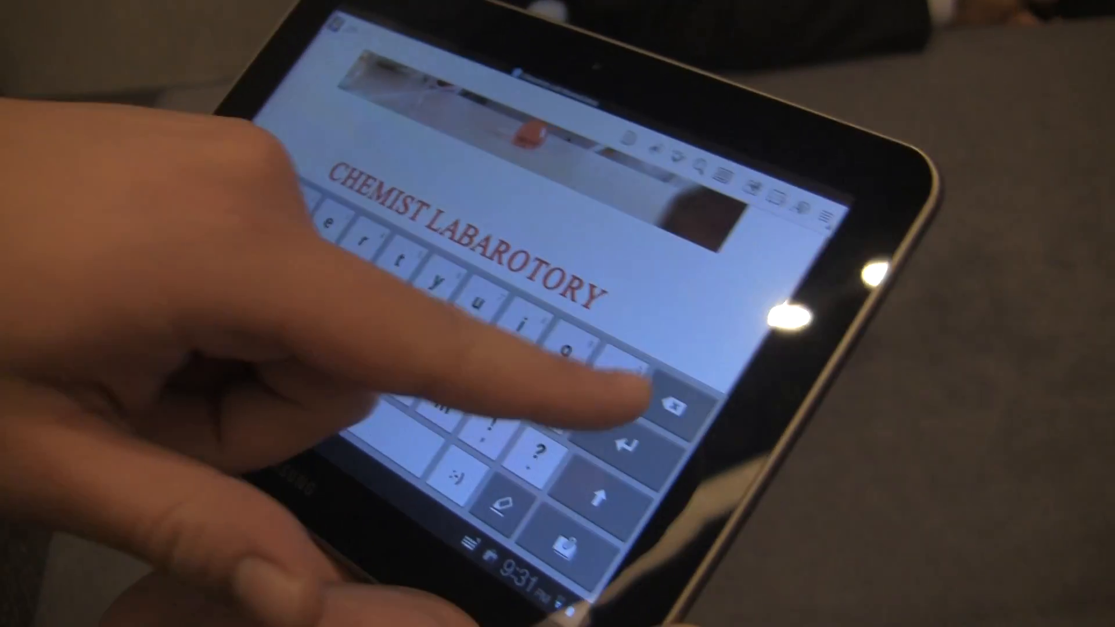
text(MANUAL)
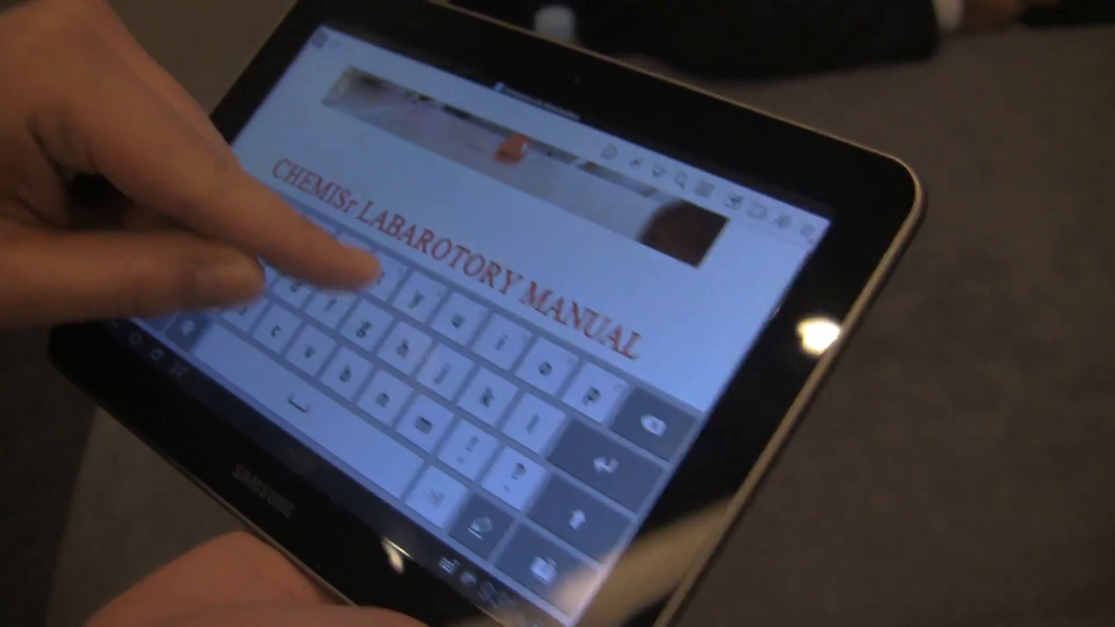